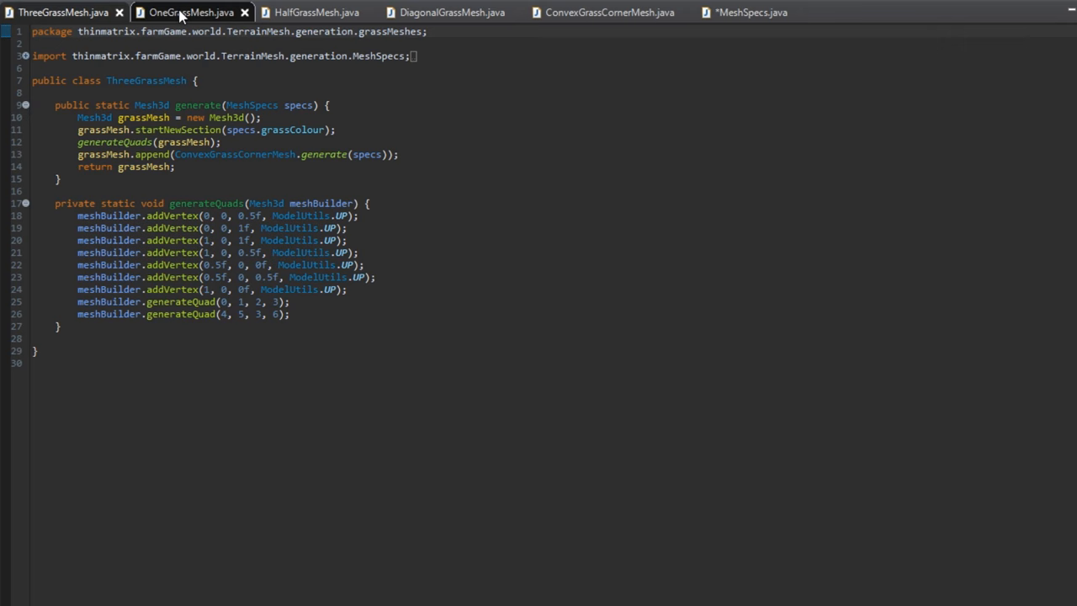
# Make the soil layer visible so the Mesh Tile shows neighbours Soil, Soil, Soil and Grass.
pyautogui.click(313, 12)
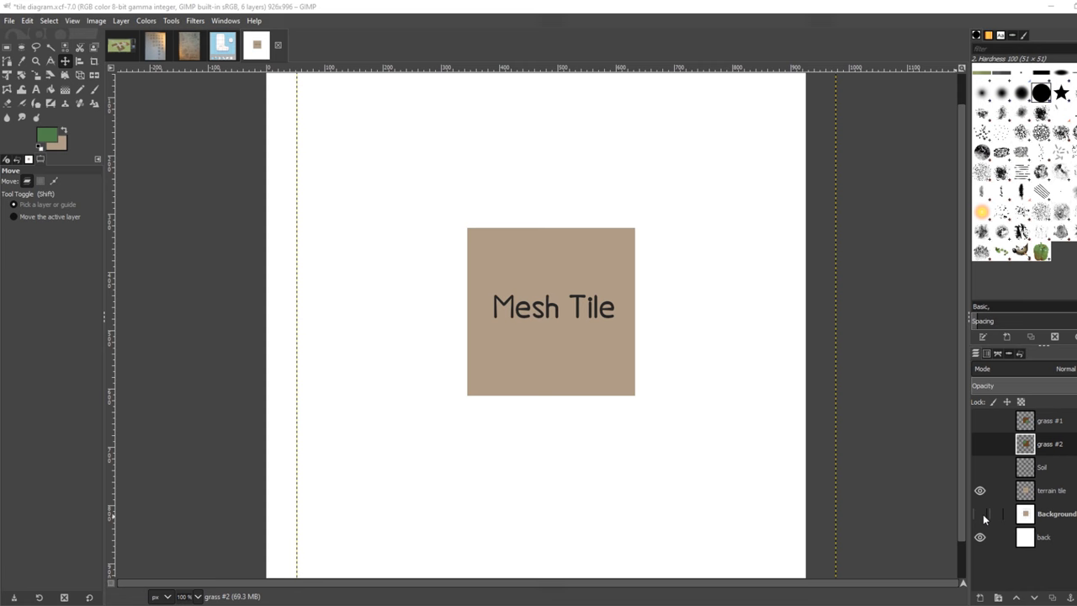
pyautogui.click(979, 515)
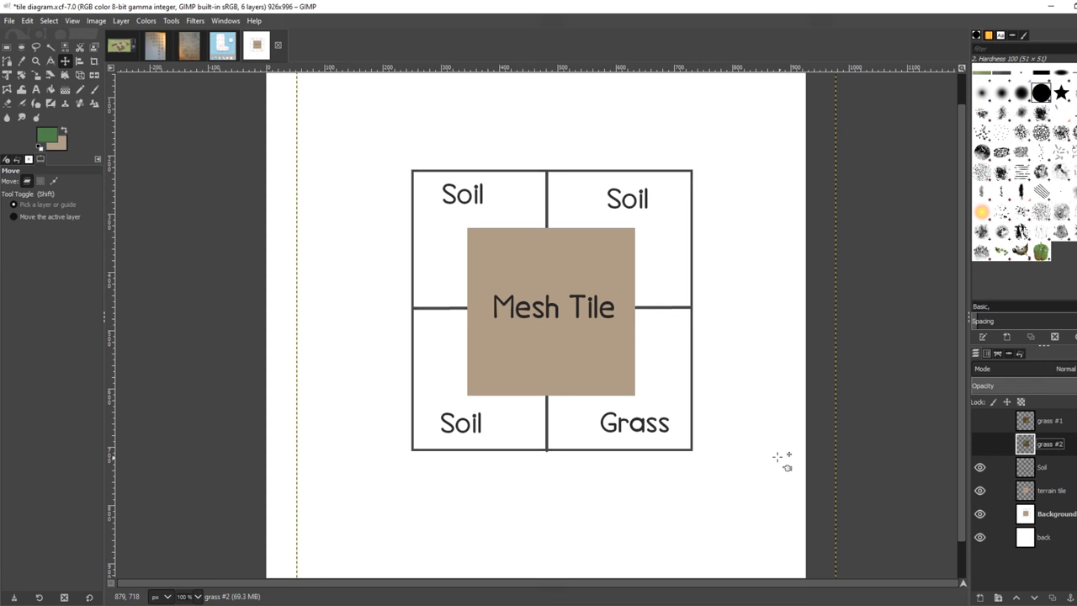